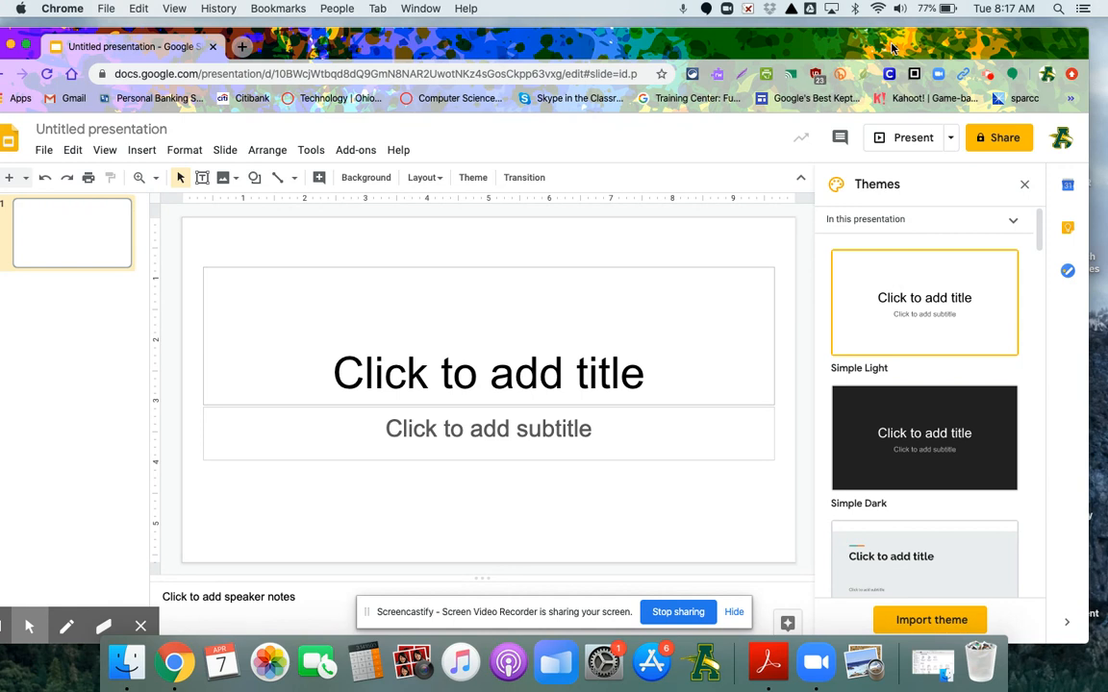
mouse_move(945, 39)
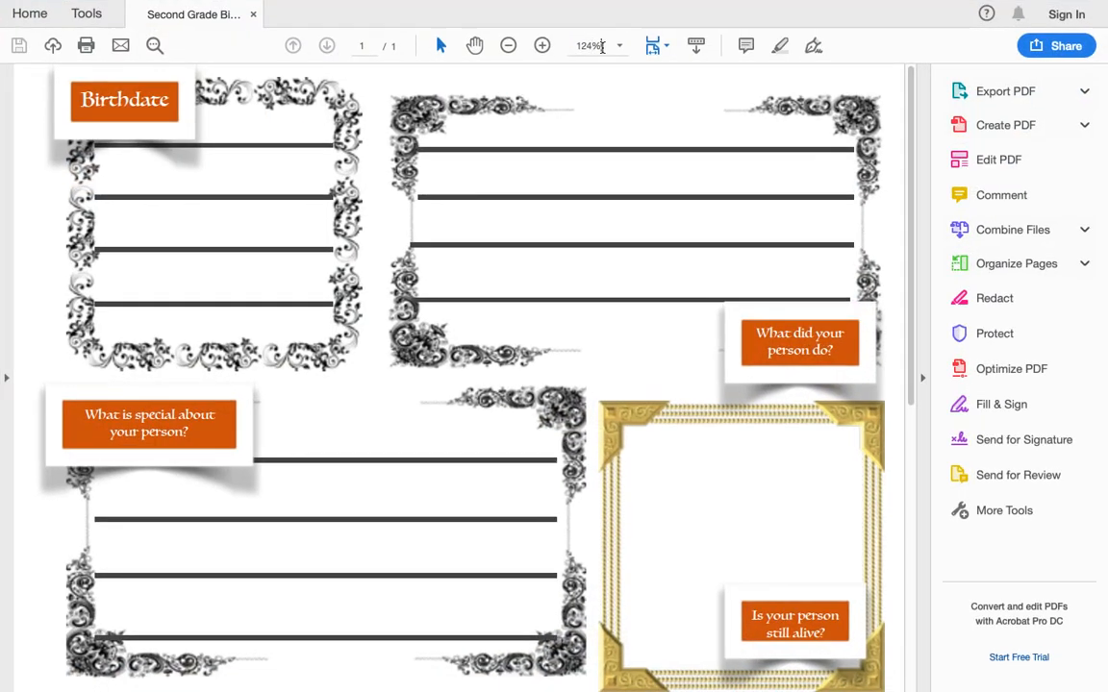
Choose a different zoom level for the worksheet PDF from Acrobat Reader's zoom dropdown.
left_click(619, 45)
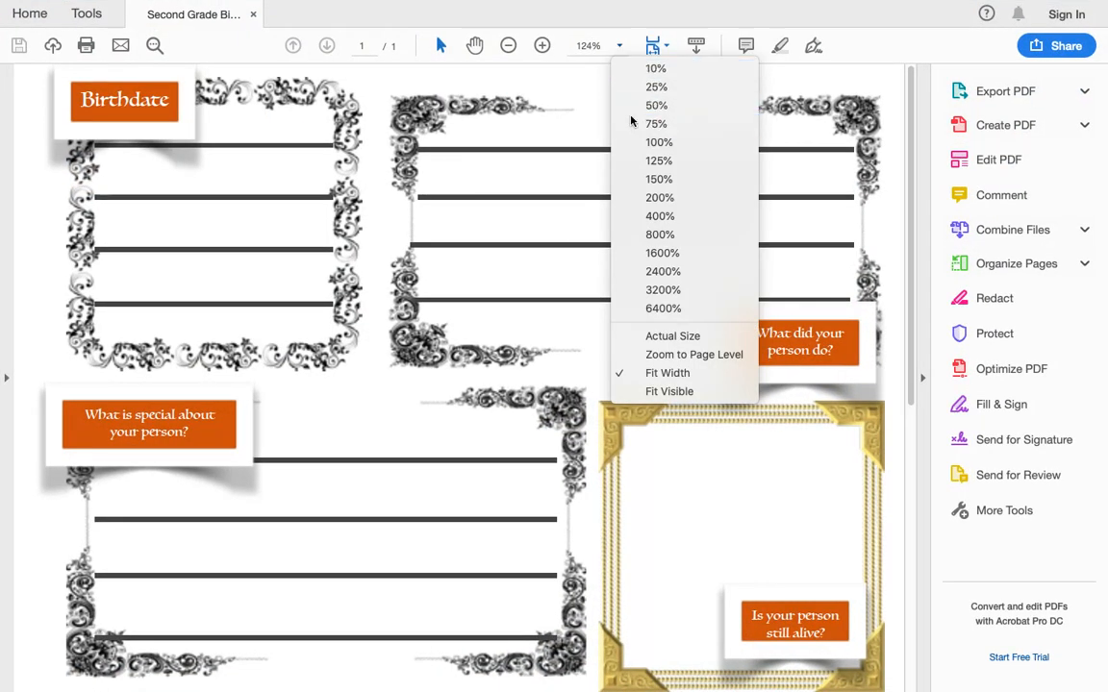
left_click(654, 123)
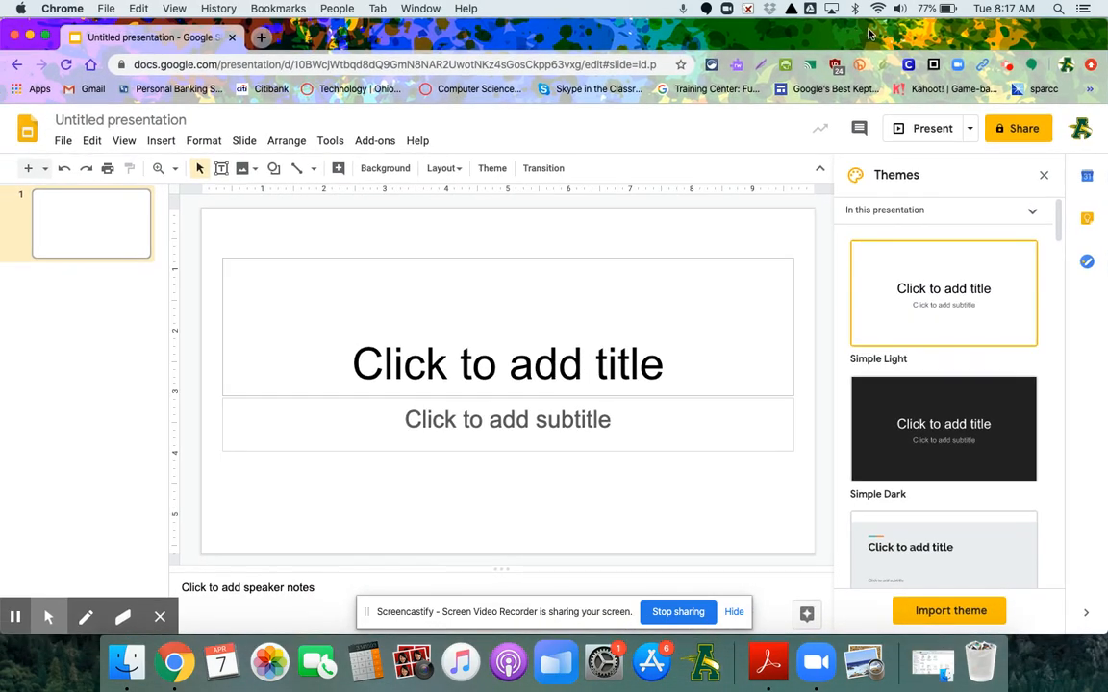
mouse_move(544, 259)
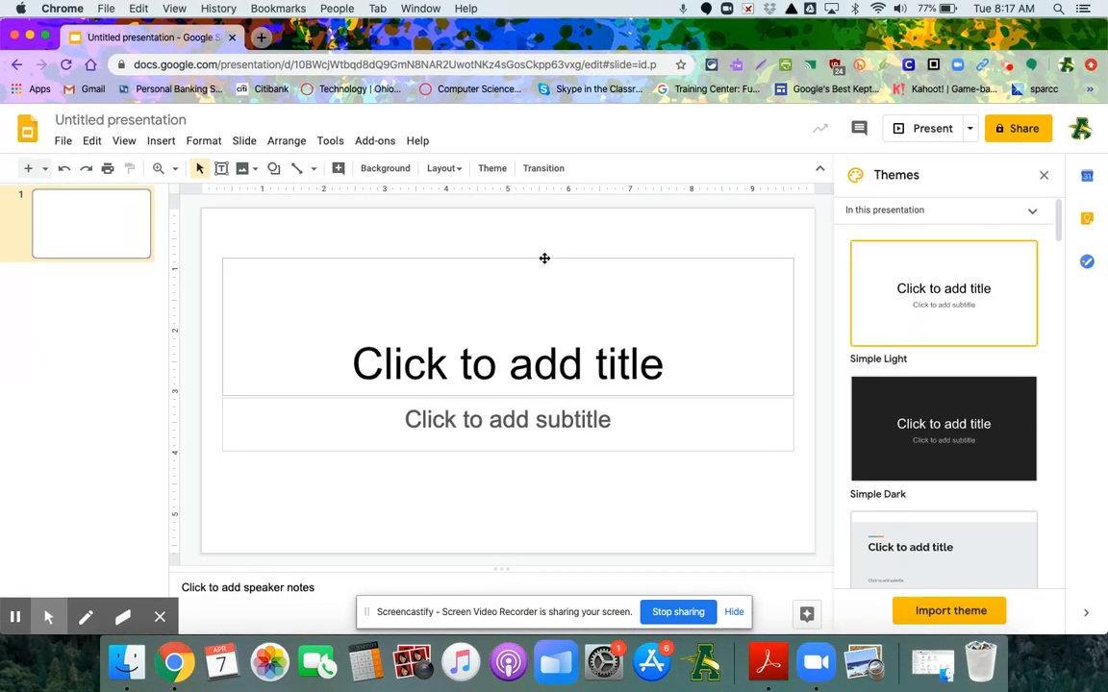
Delete the title and subtitle placeholders from the slide, then head to the File menu.
left_click(507, 364)
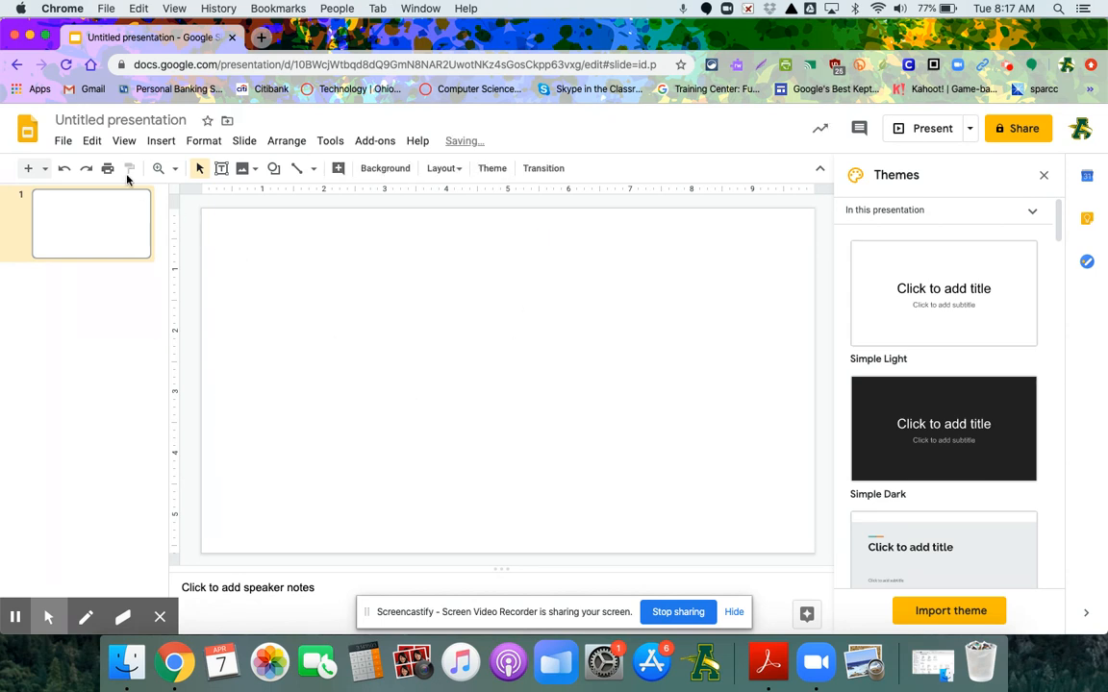
left_click(62, 140)
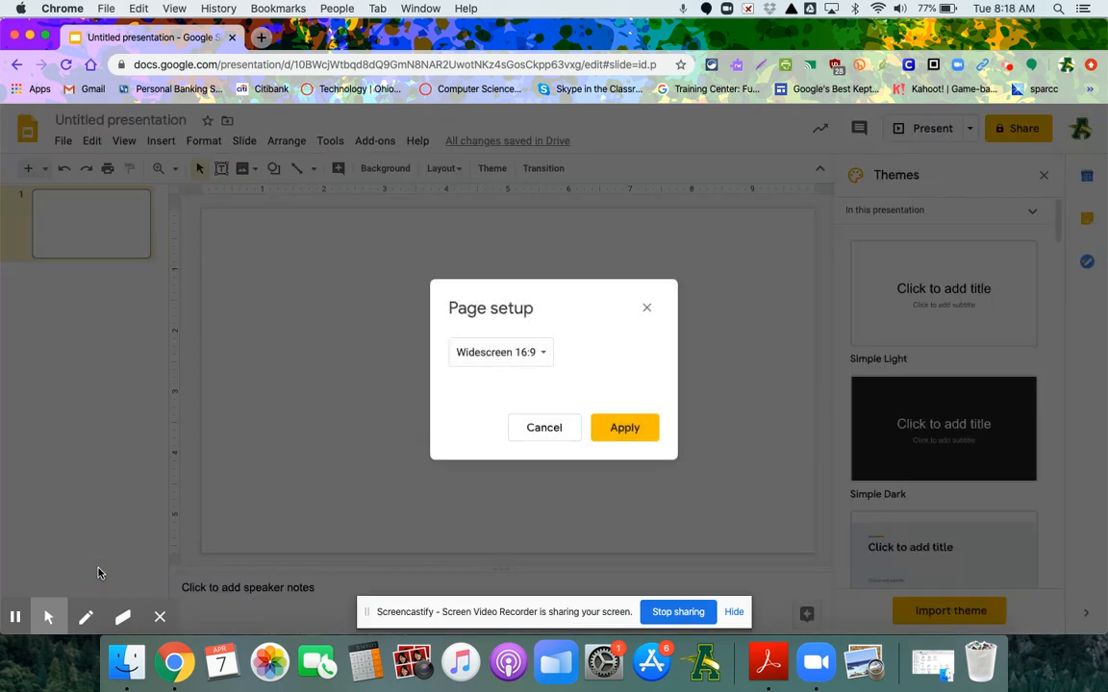
Set a custom page size of 8.5 by 11 inches in Page setup and apply it.
left_click(500, 352)
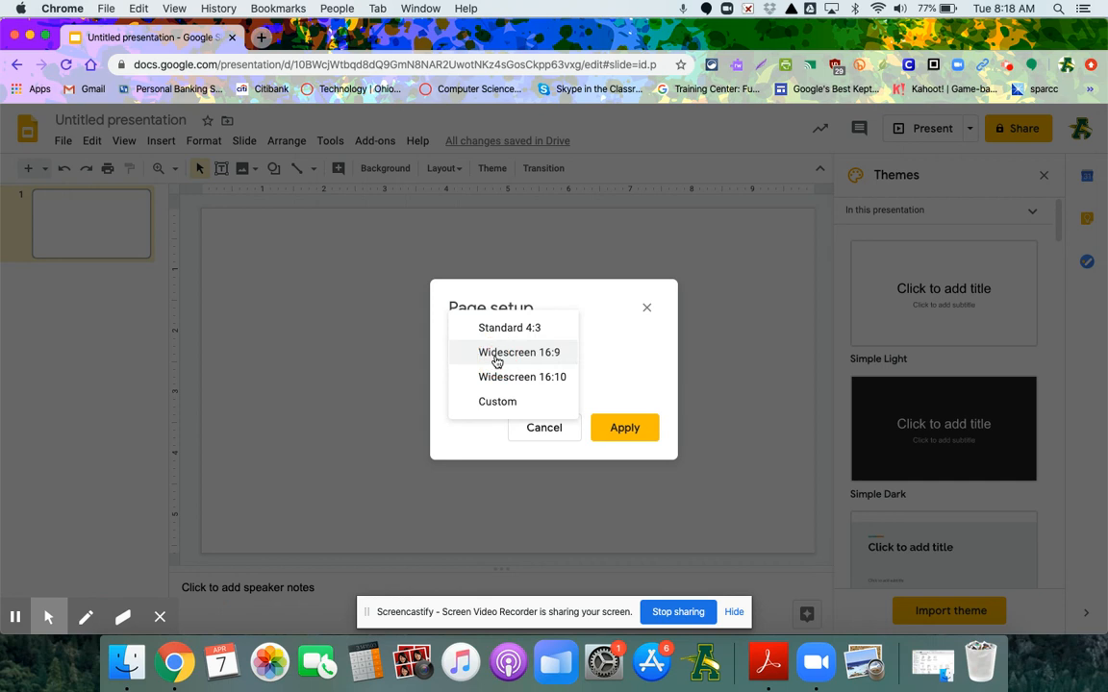
left_click(497, 401)
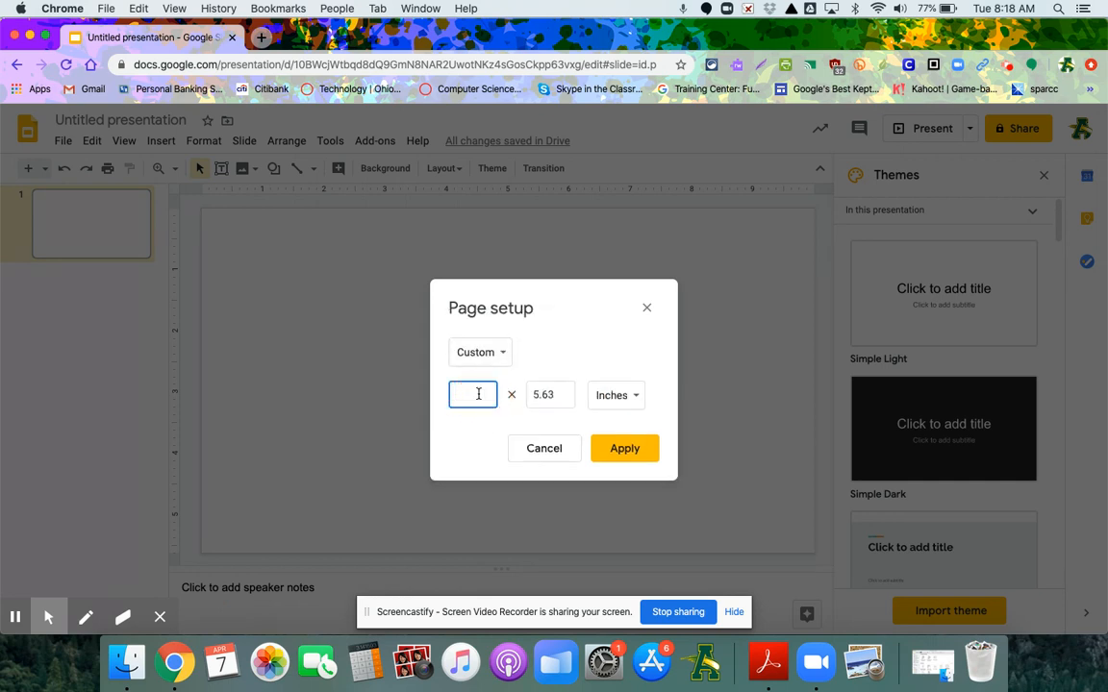
type("8.5")
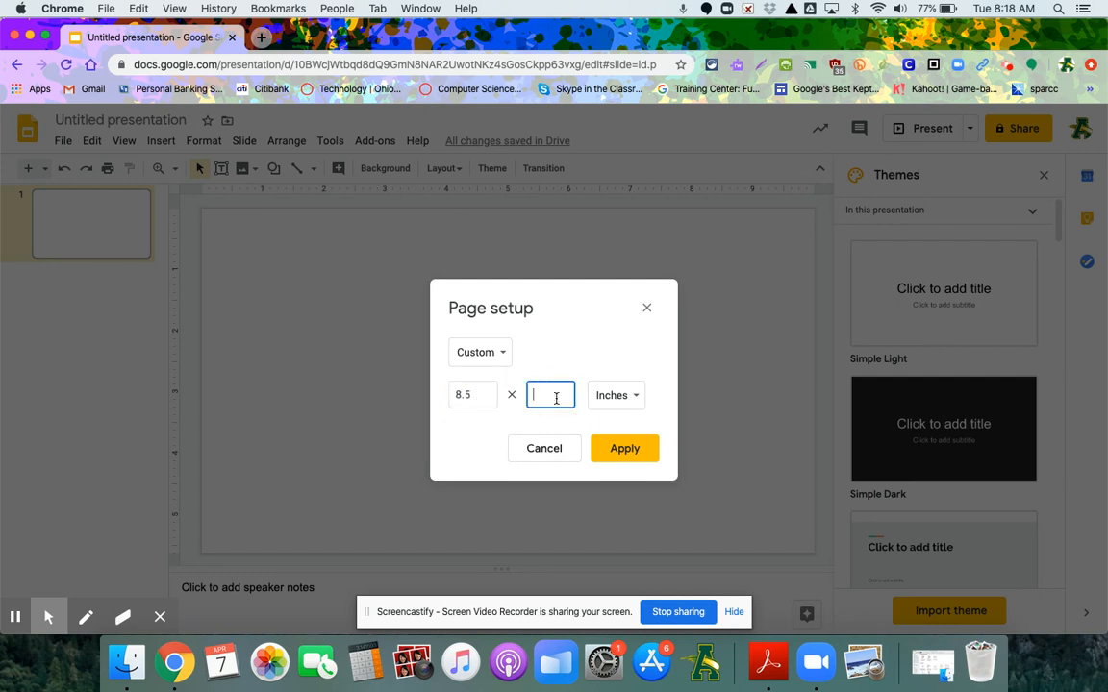
type("11")
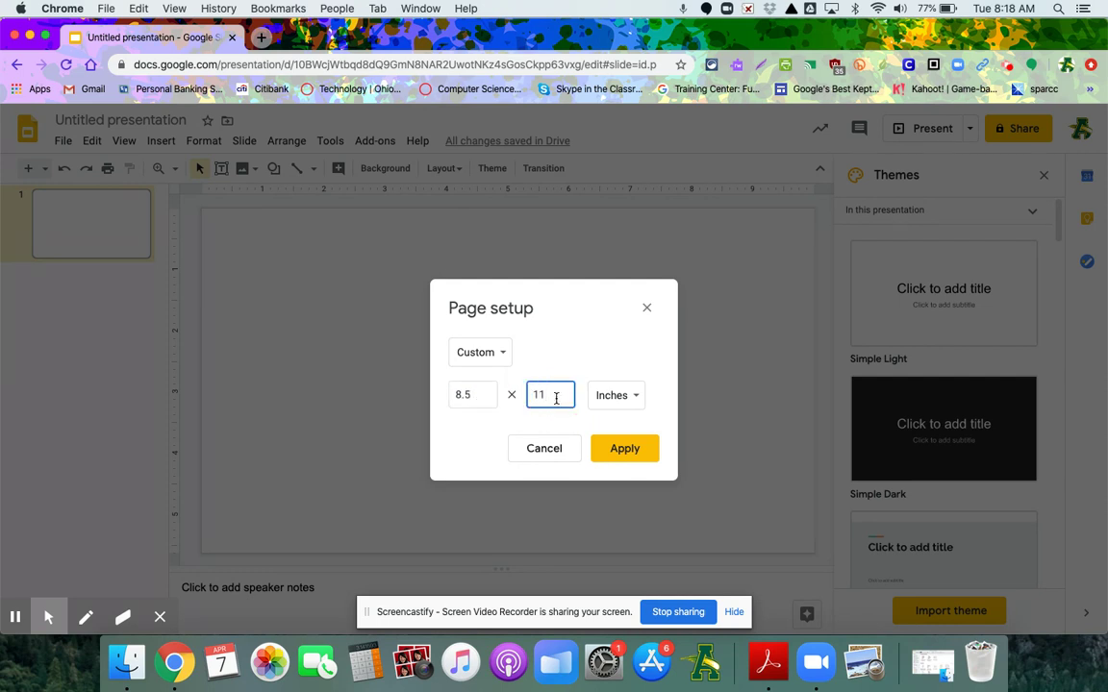
left_click(624, 448)
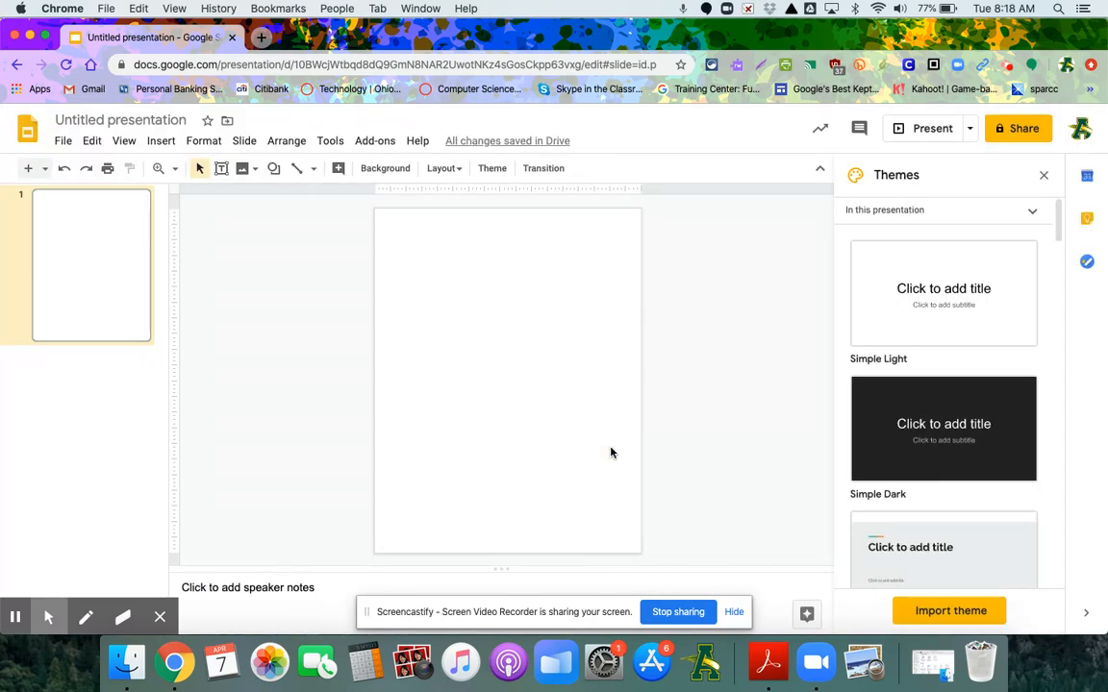
Upload the worksheet screenshot from the Desktop as the slide's background image.
left_click(385, 167)
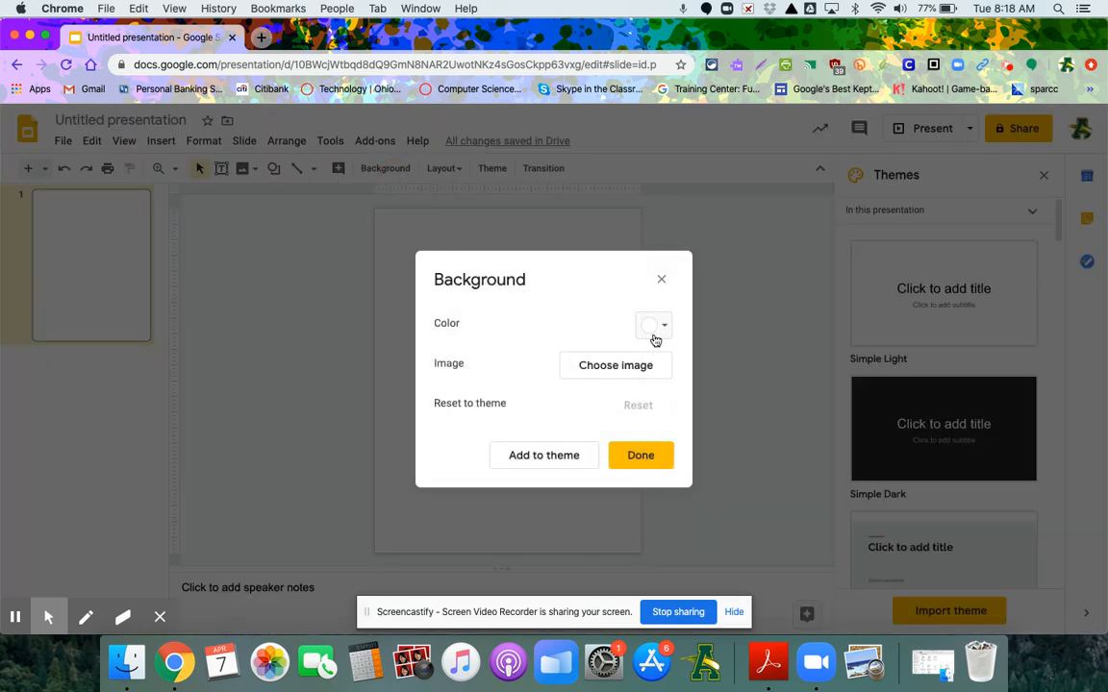
left_click(615, 366)
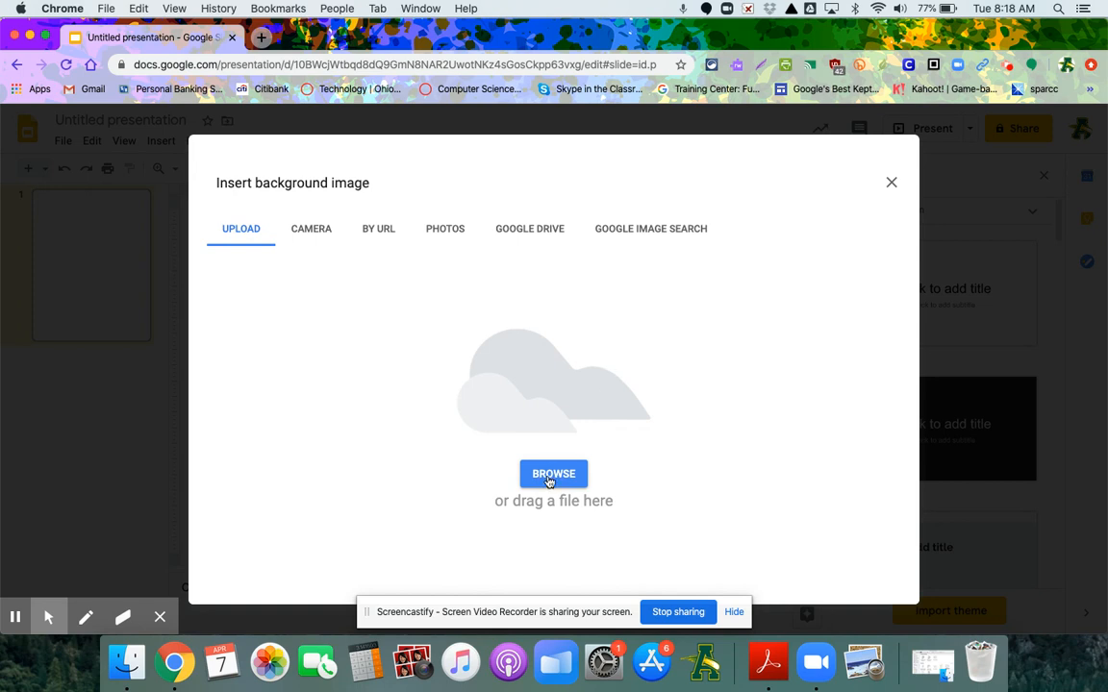
left_click(553, 473)
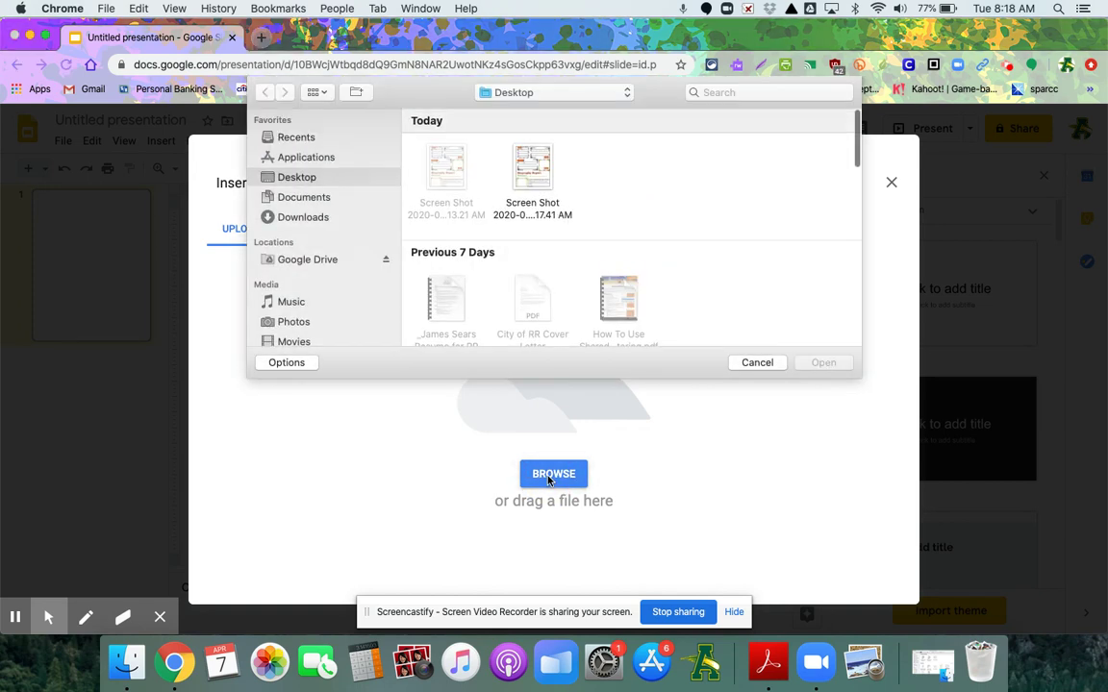
left_click(533, 165)
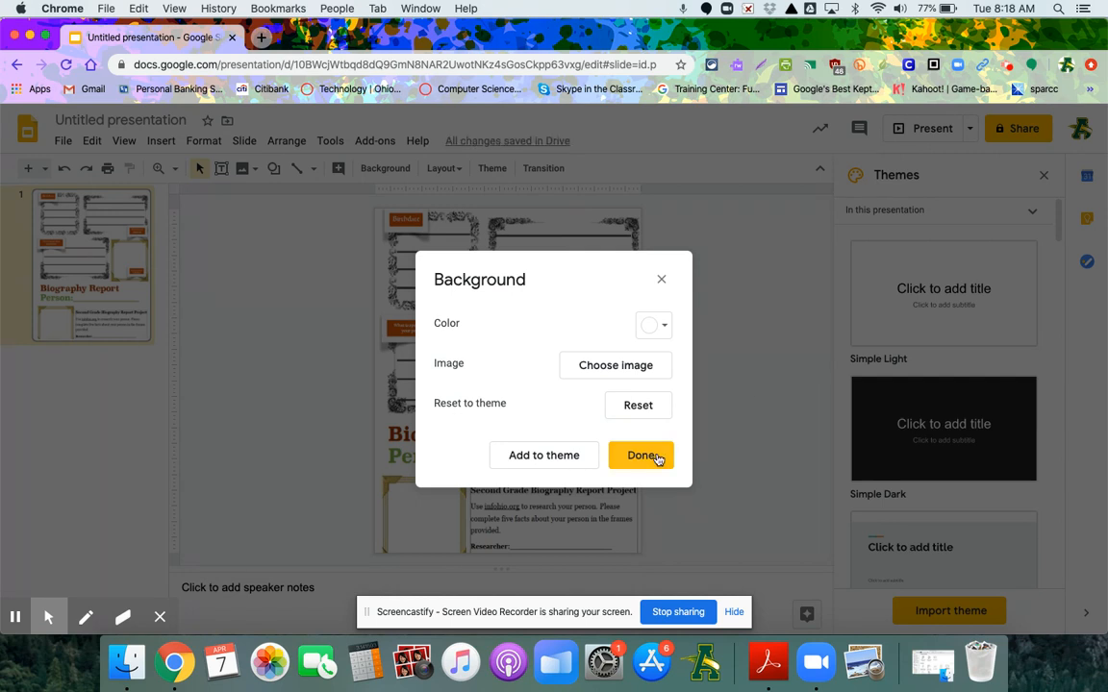
left_click(640, 455)
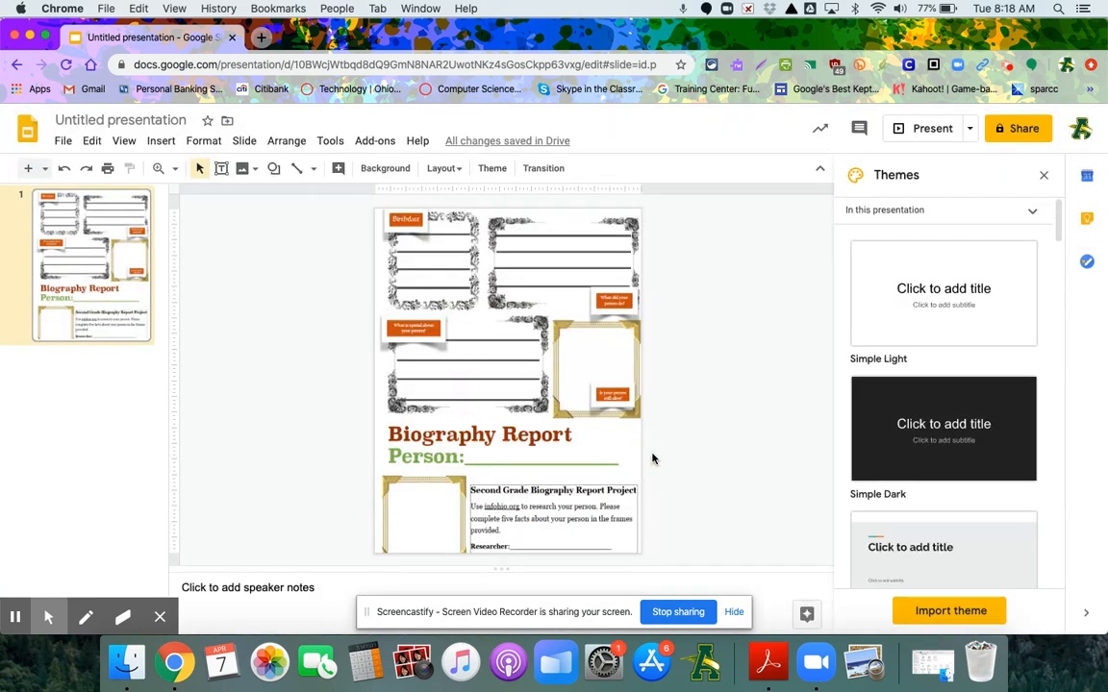
mouse_move(481, 253)
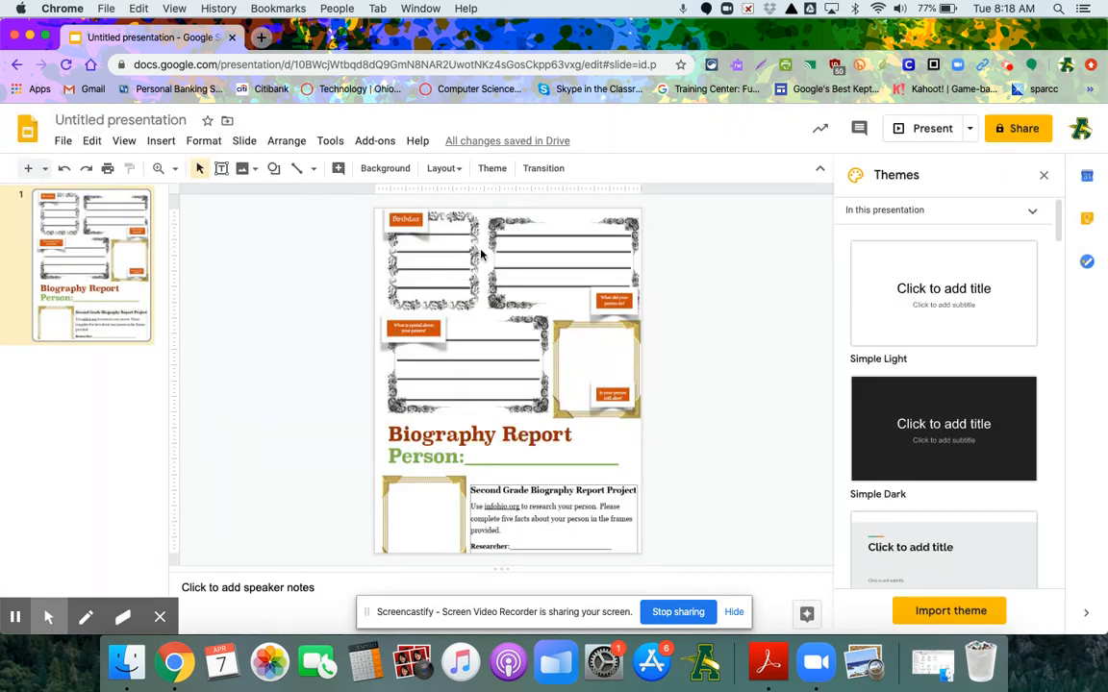
mouse_move(222, 169)
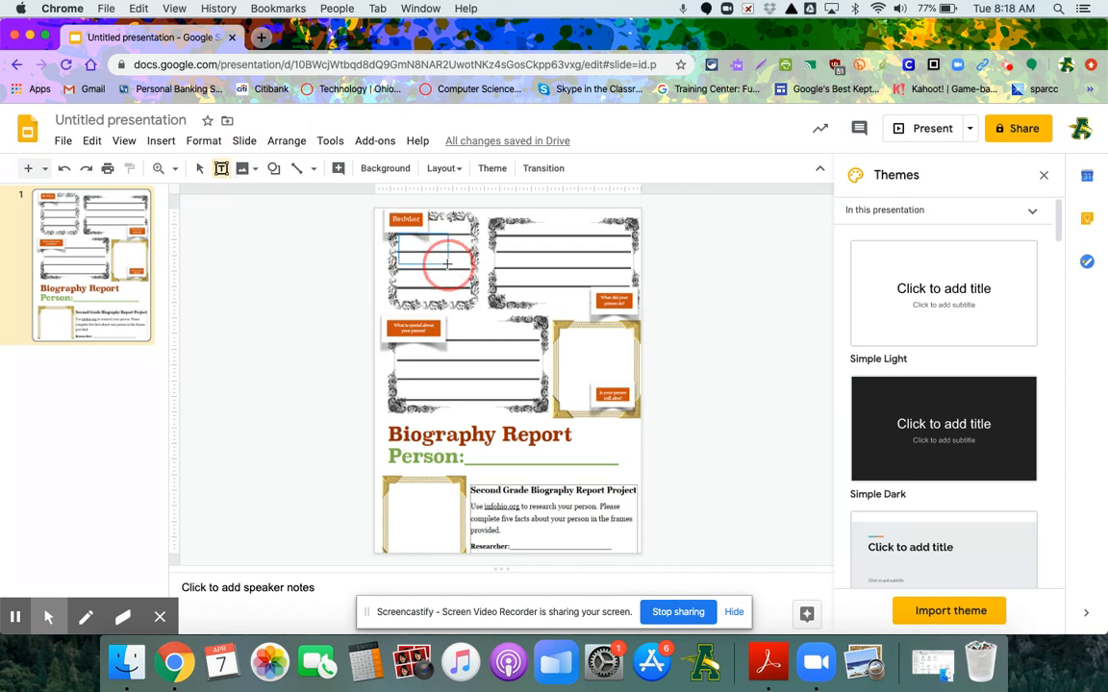
Place 'Type Here' text boxes in the Birthdate frame and the top-right lined frame.
left_click(435, 260)
type("Type Here")
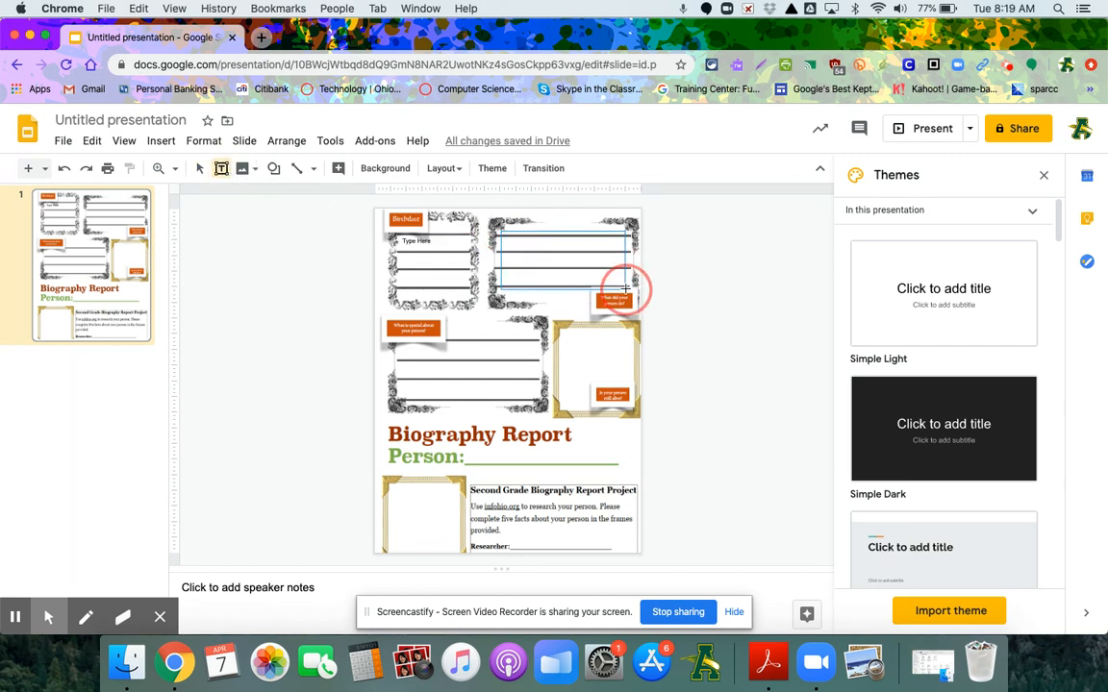
left_click(558, 254)
type("Type Here")
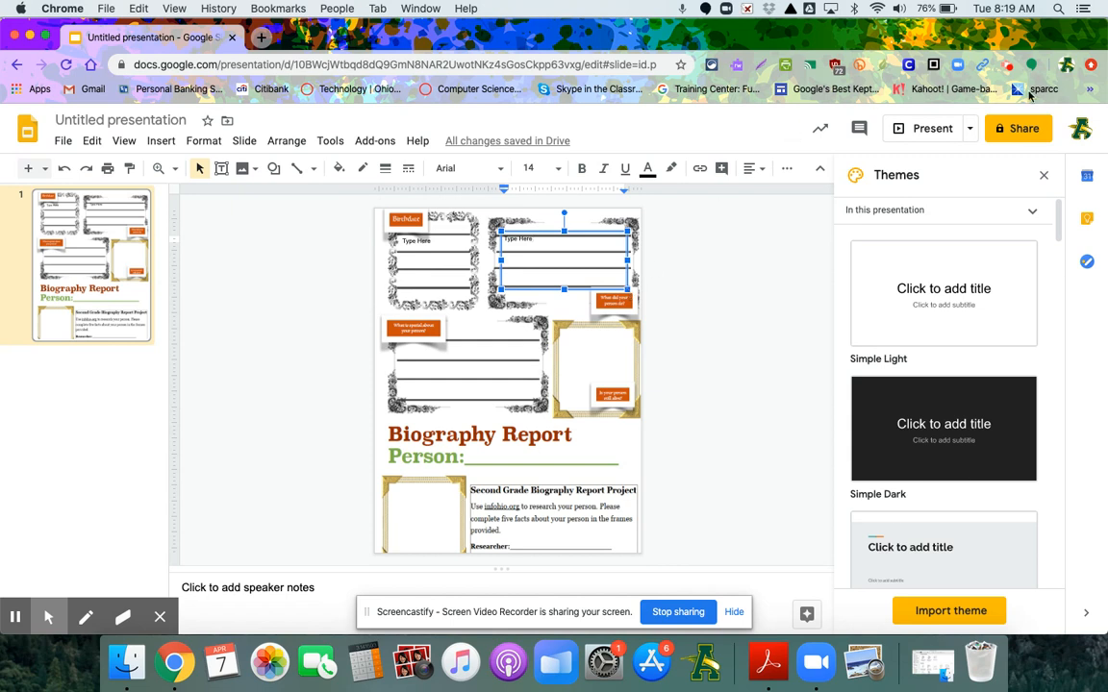
left_click(1028, 64)
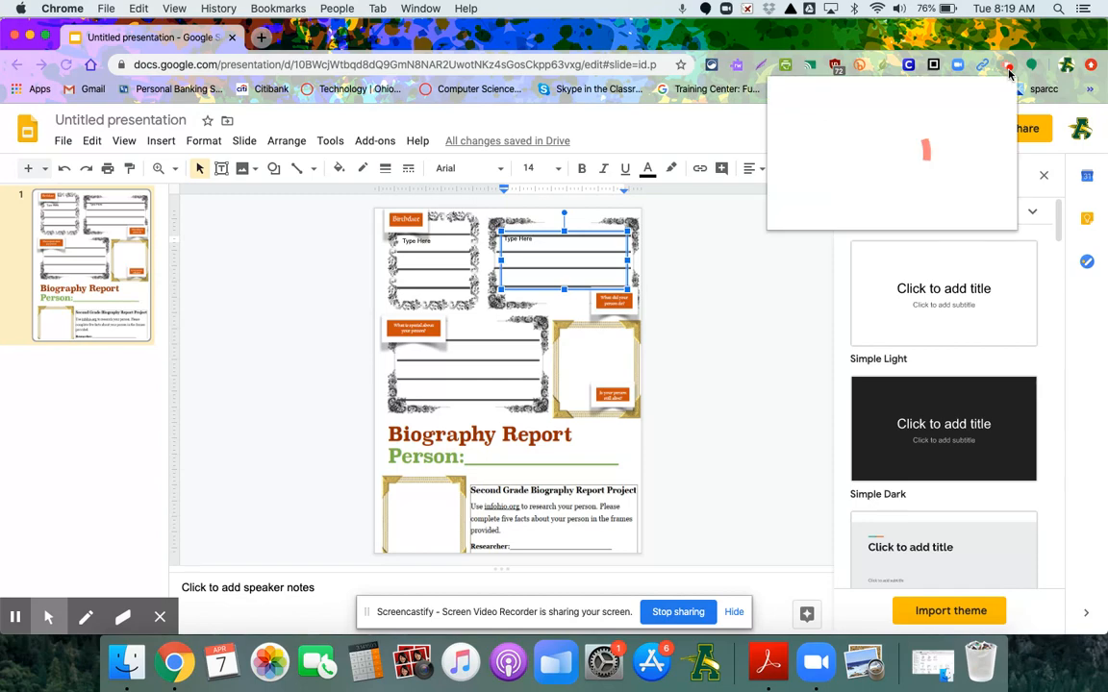